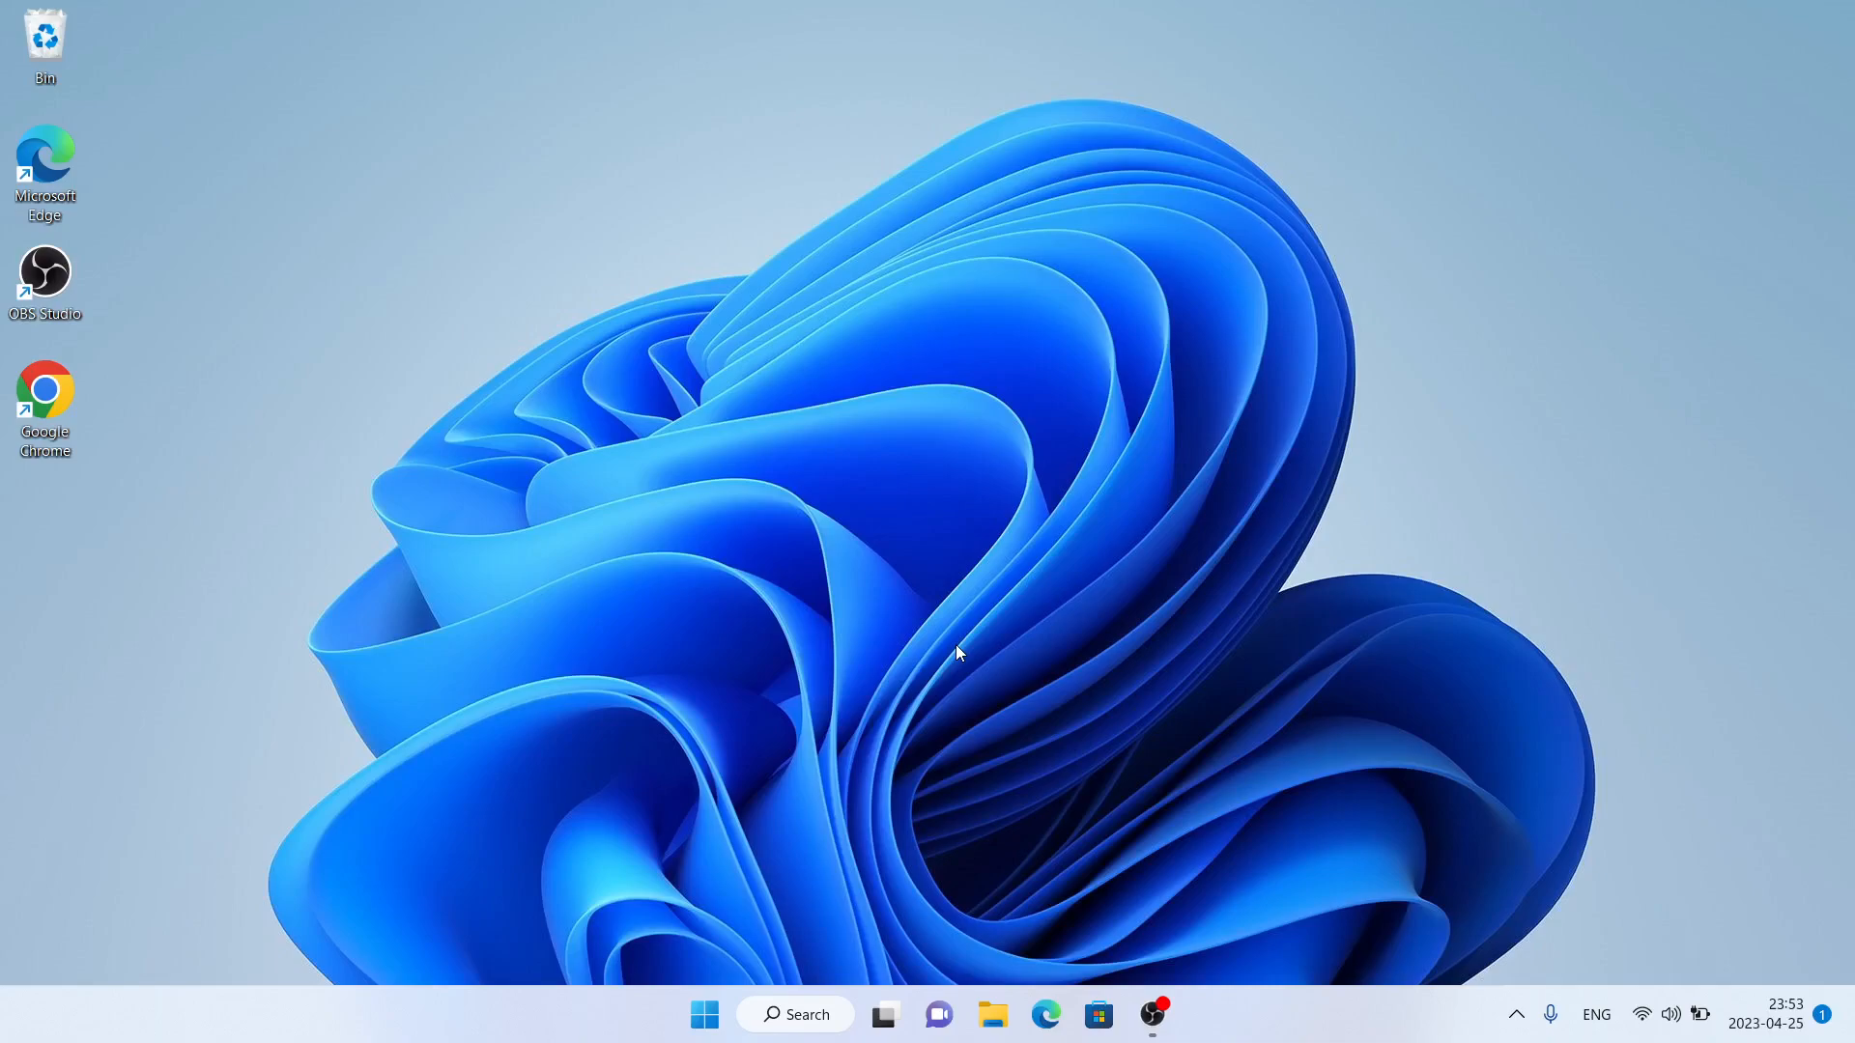
pyautogui.moveTo(1078, 927)
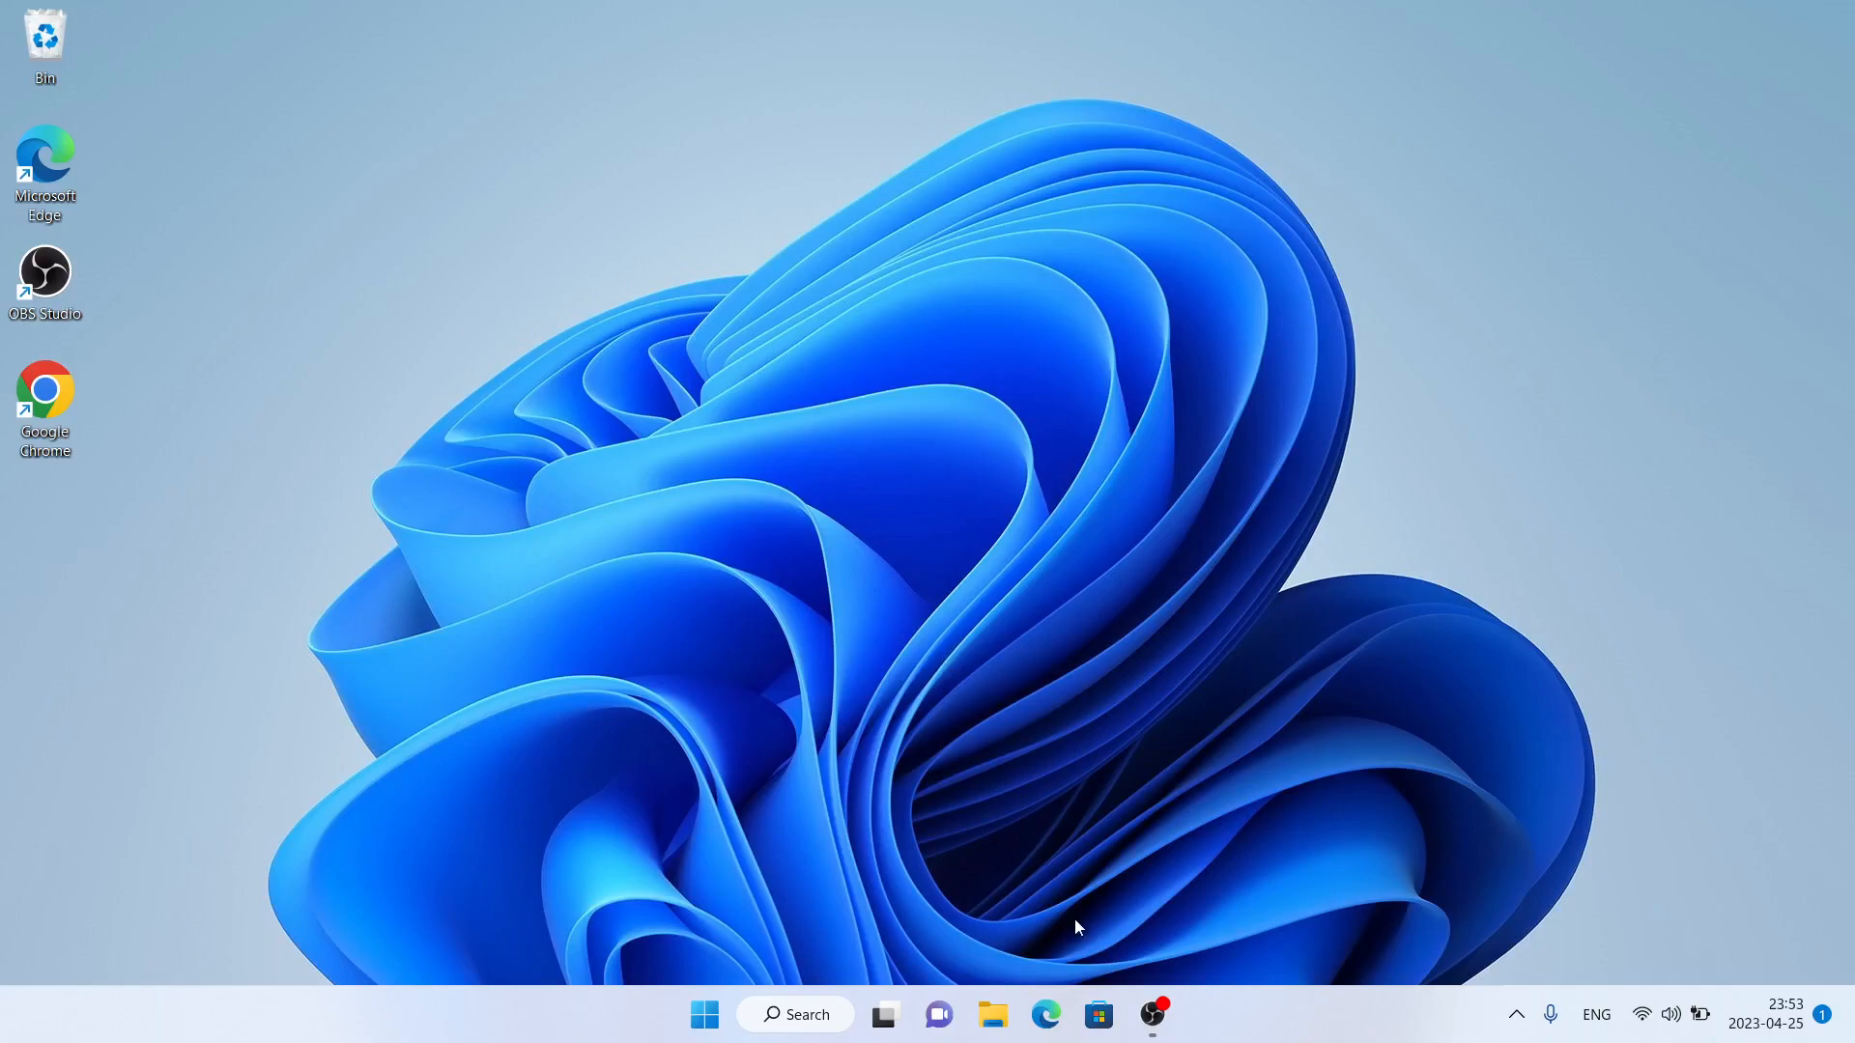
# Step: Search Microsoft Store for 'galaxy book smart switch' to list the app first
pyautogui.click(1097, 1014)
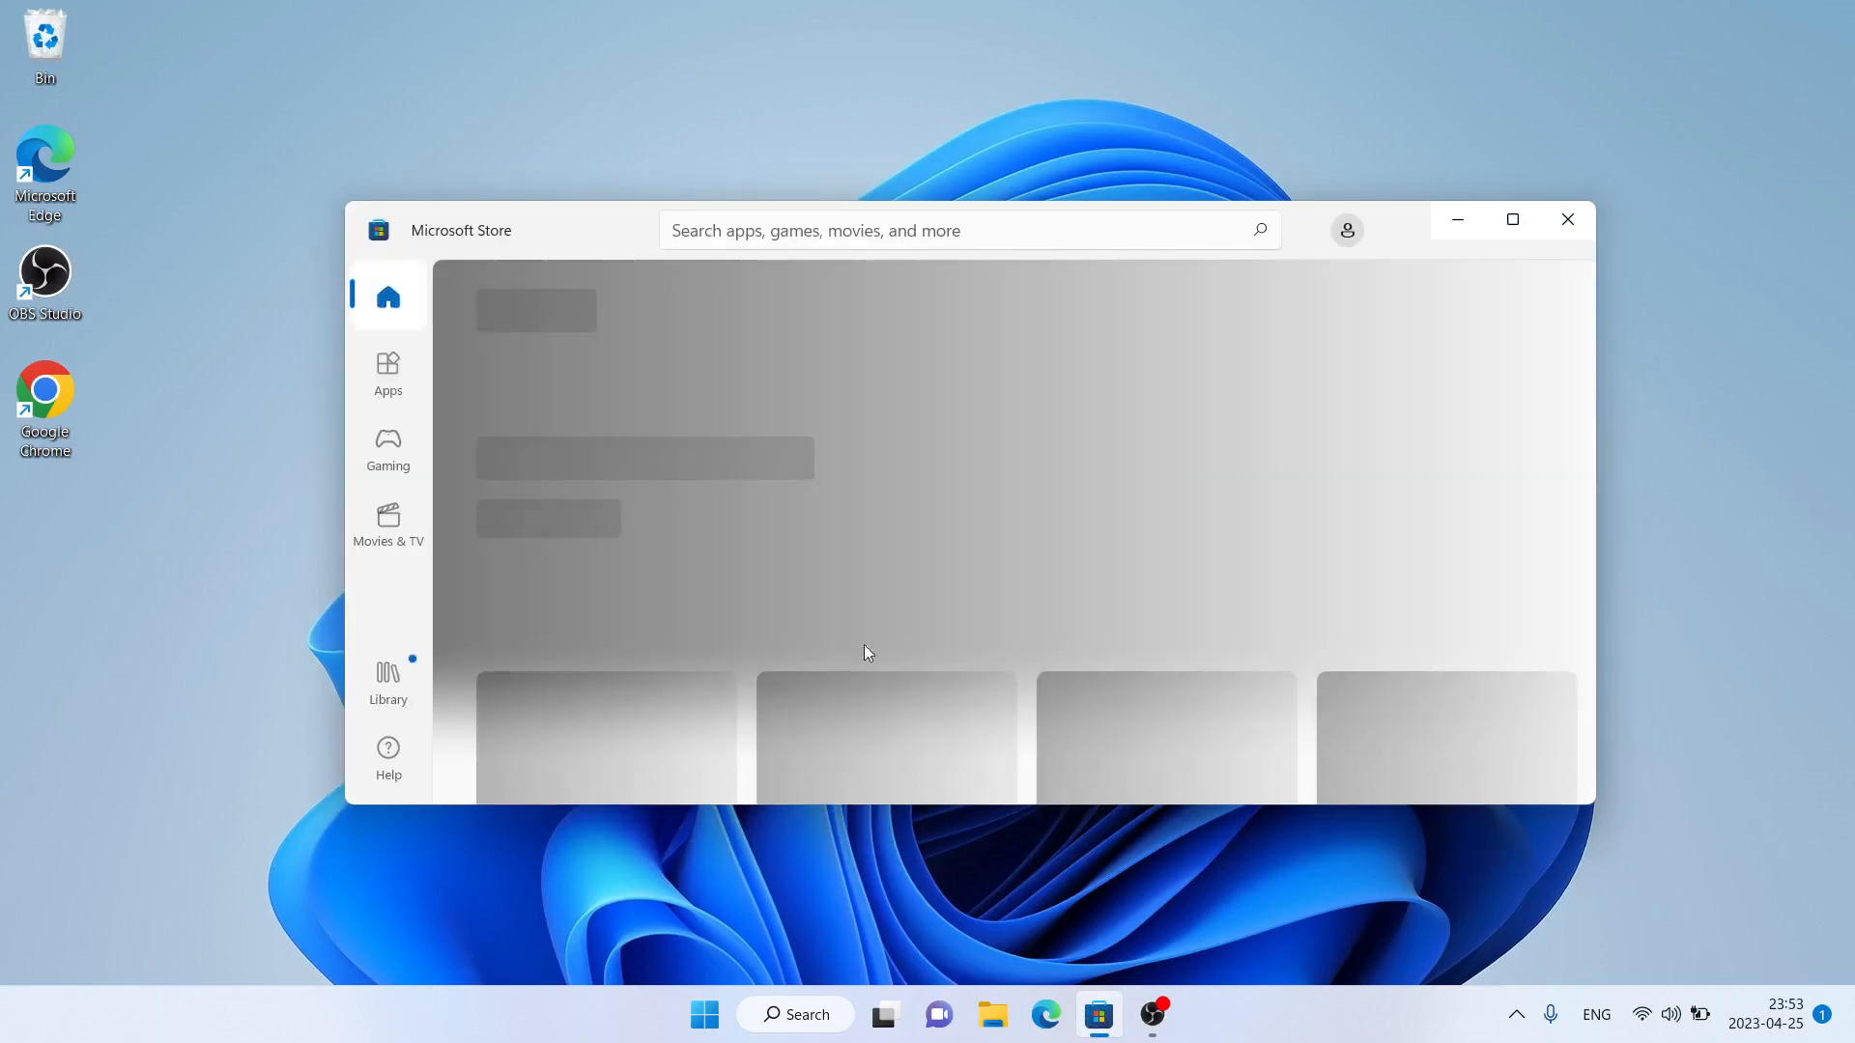
pyautogui.write('galaxy book smart switch')
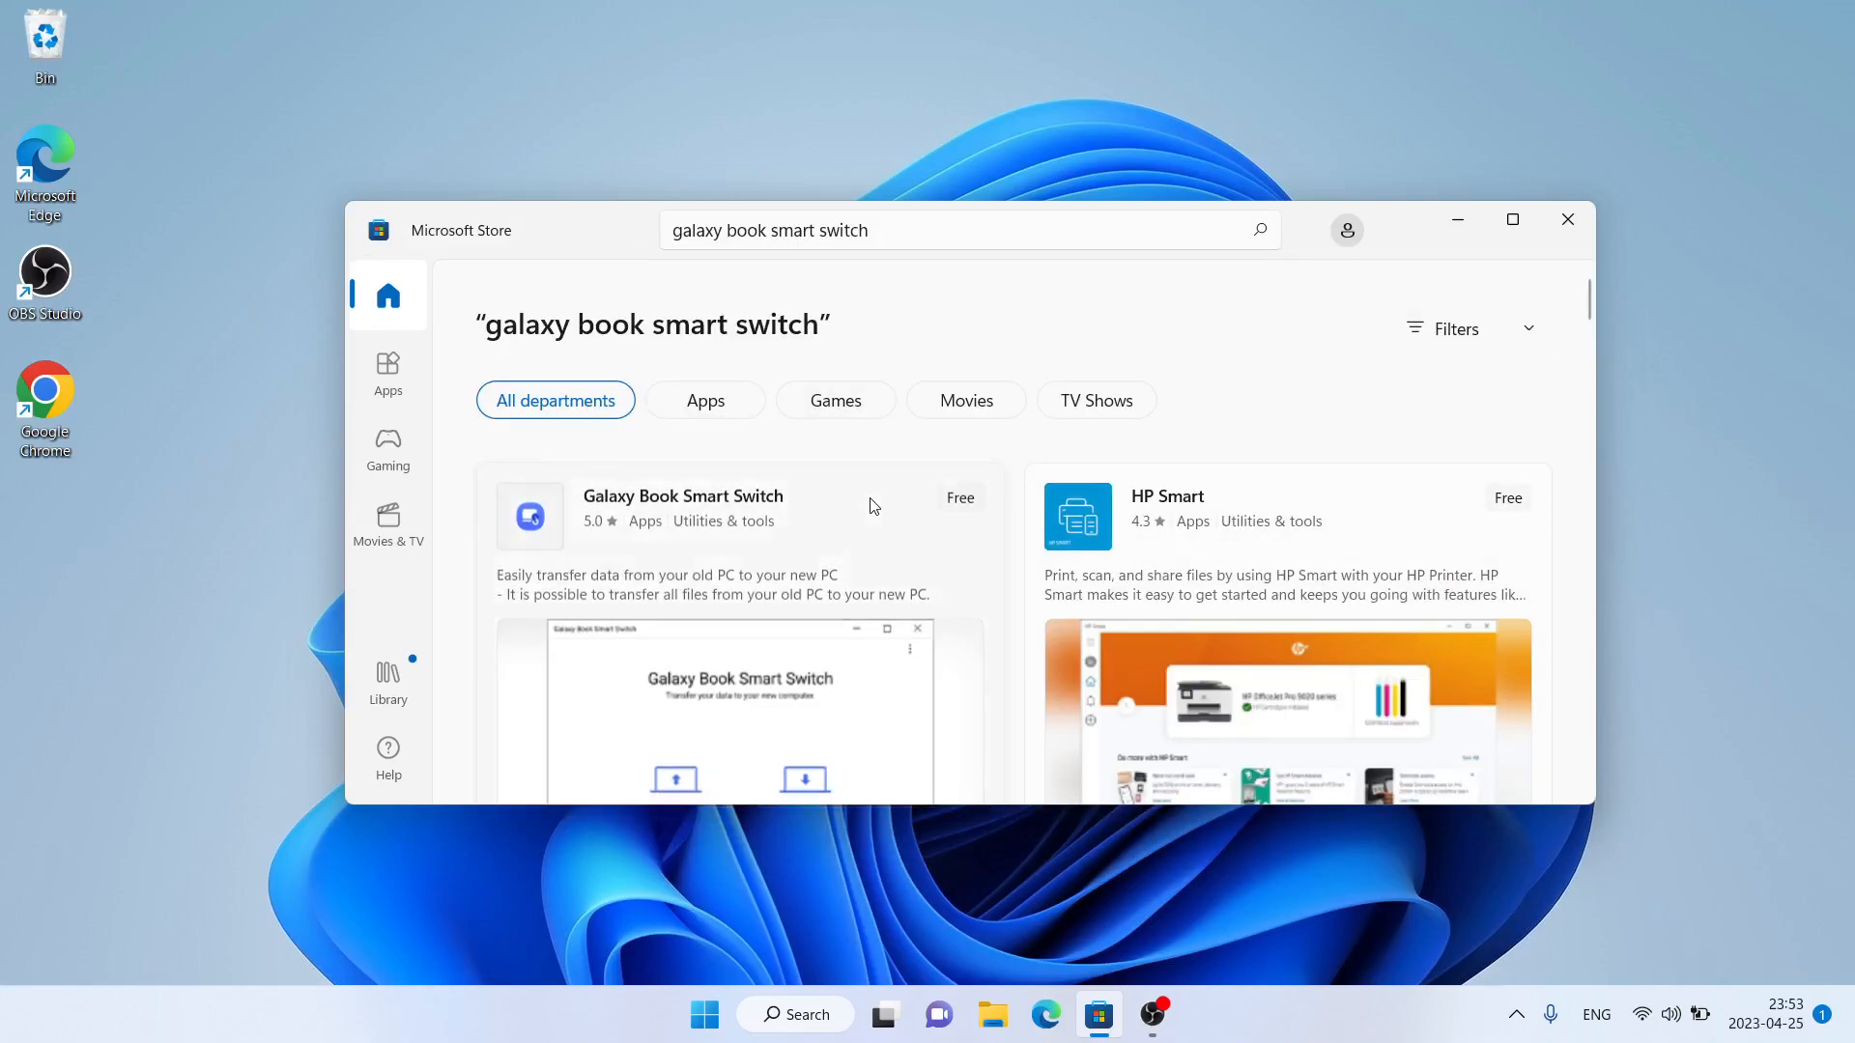
# Step: Get Galaxy Book Smart Switch from its product page until it shows Open
pyautogui.click(684, 496)
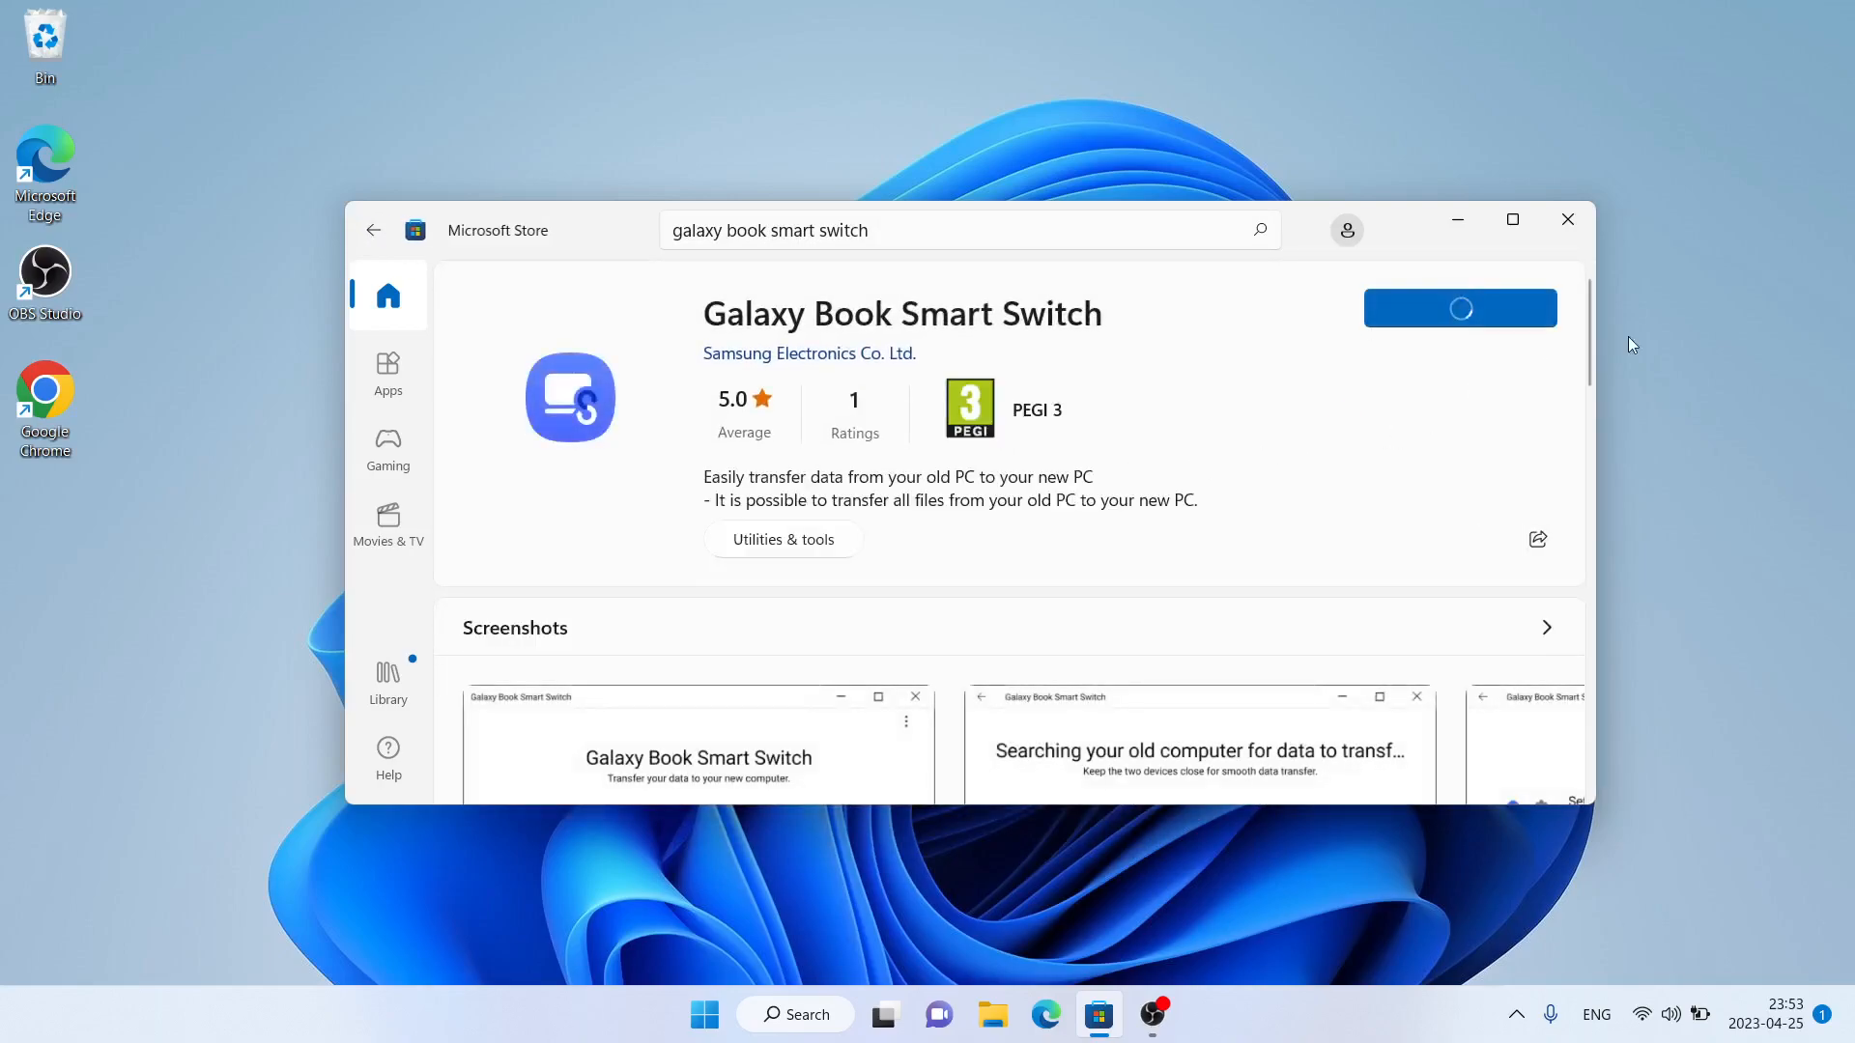
pyautogui.click(1461, 308)
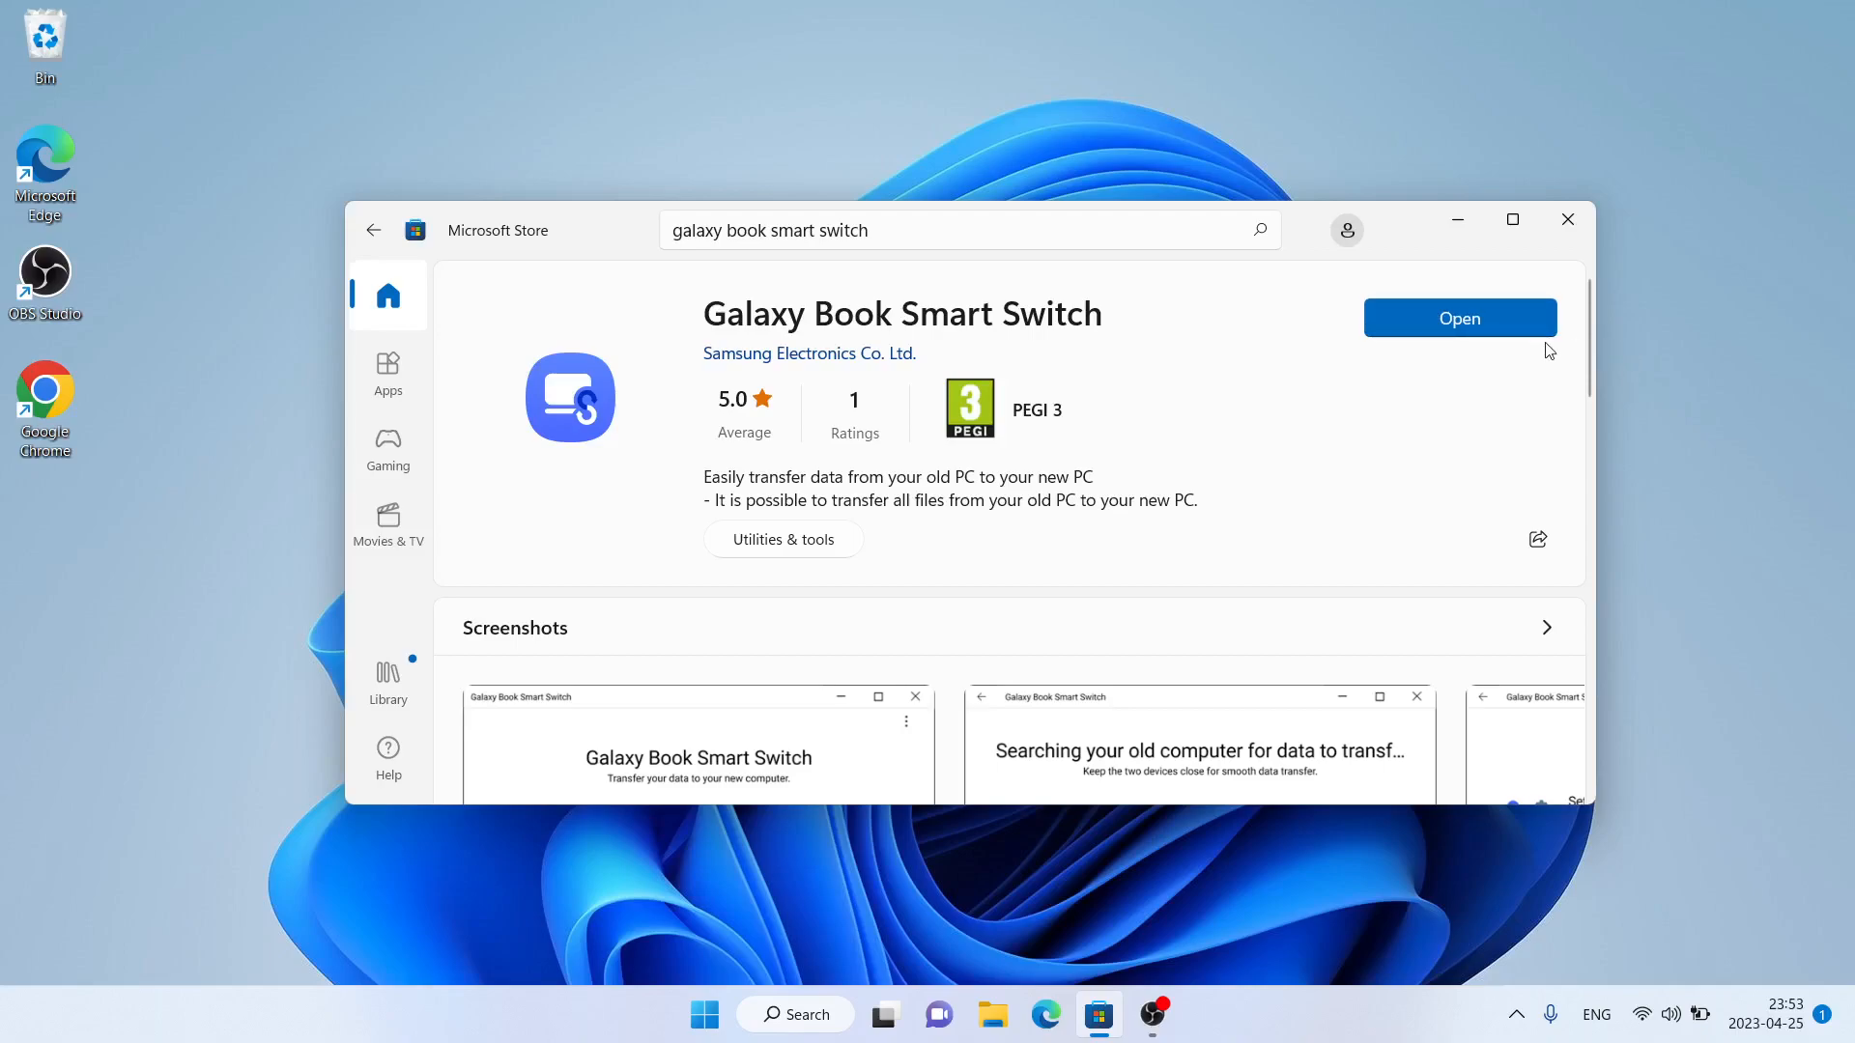
# Step: Launch Galaxy Book Smart Switch from the Store to its Send data welcome screen
pyautogui.click(1461, 317)
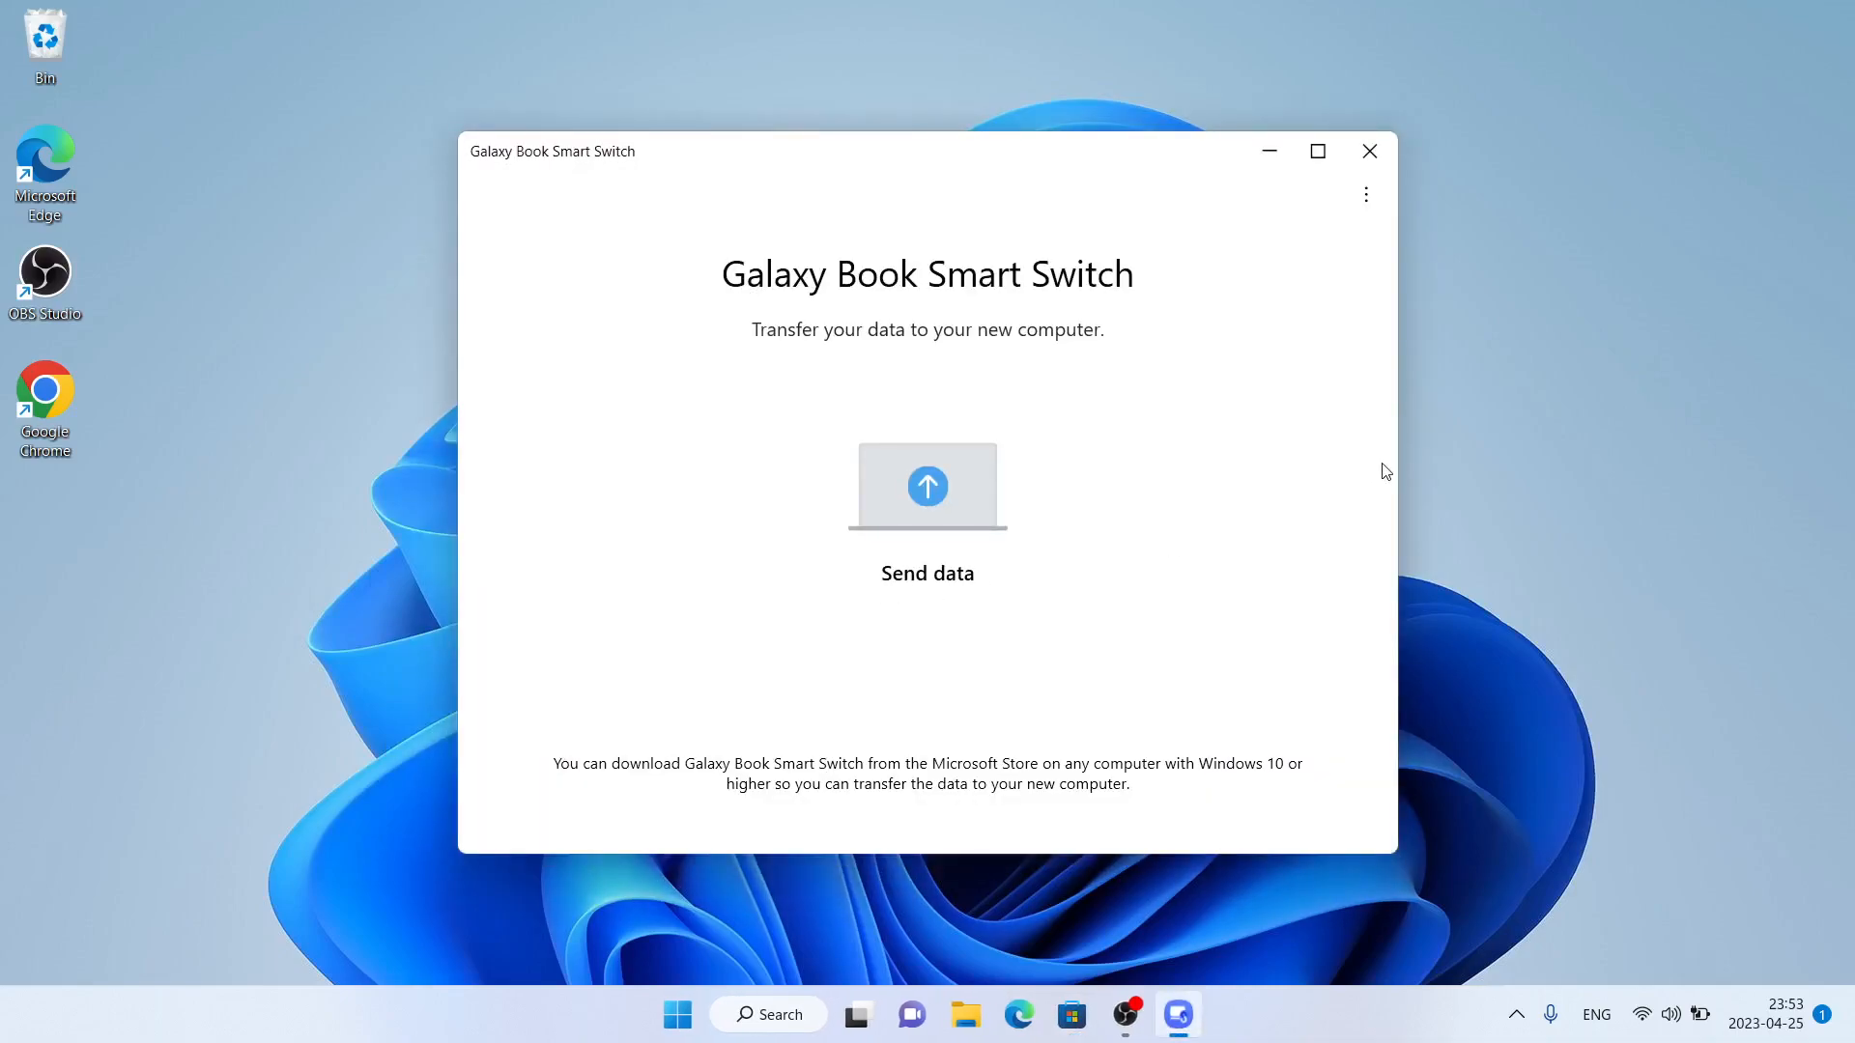
pyautogui.moveTo(1441, 444)
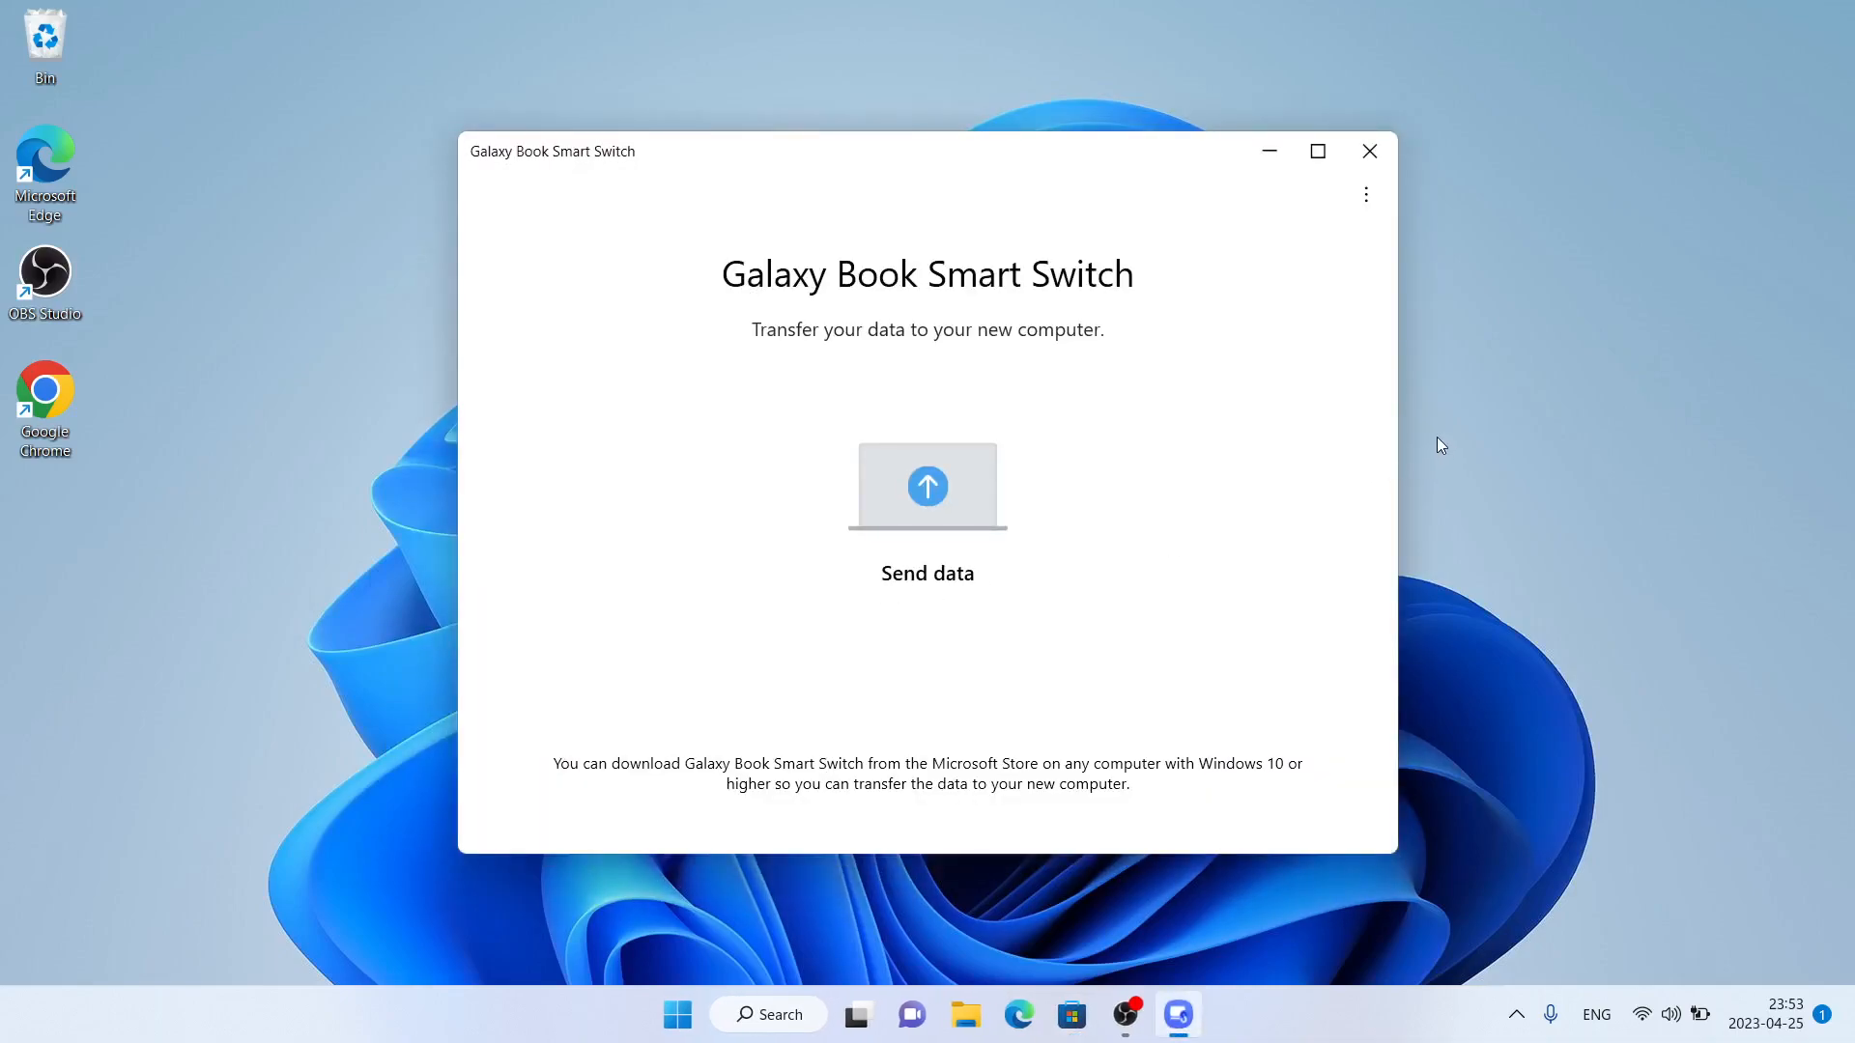
pyautogui.moveTo(1410, 425)
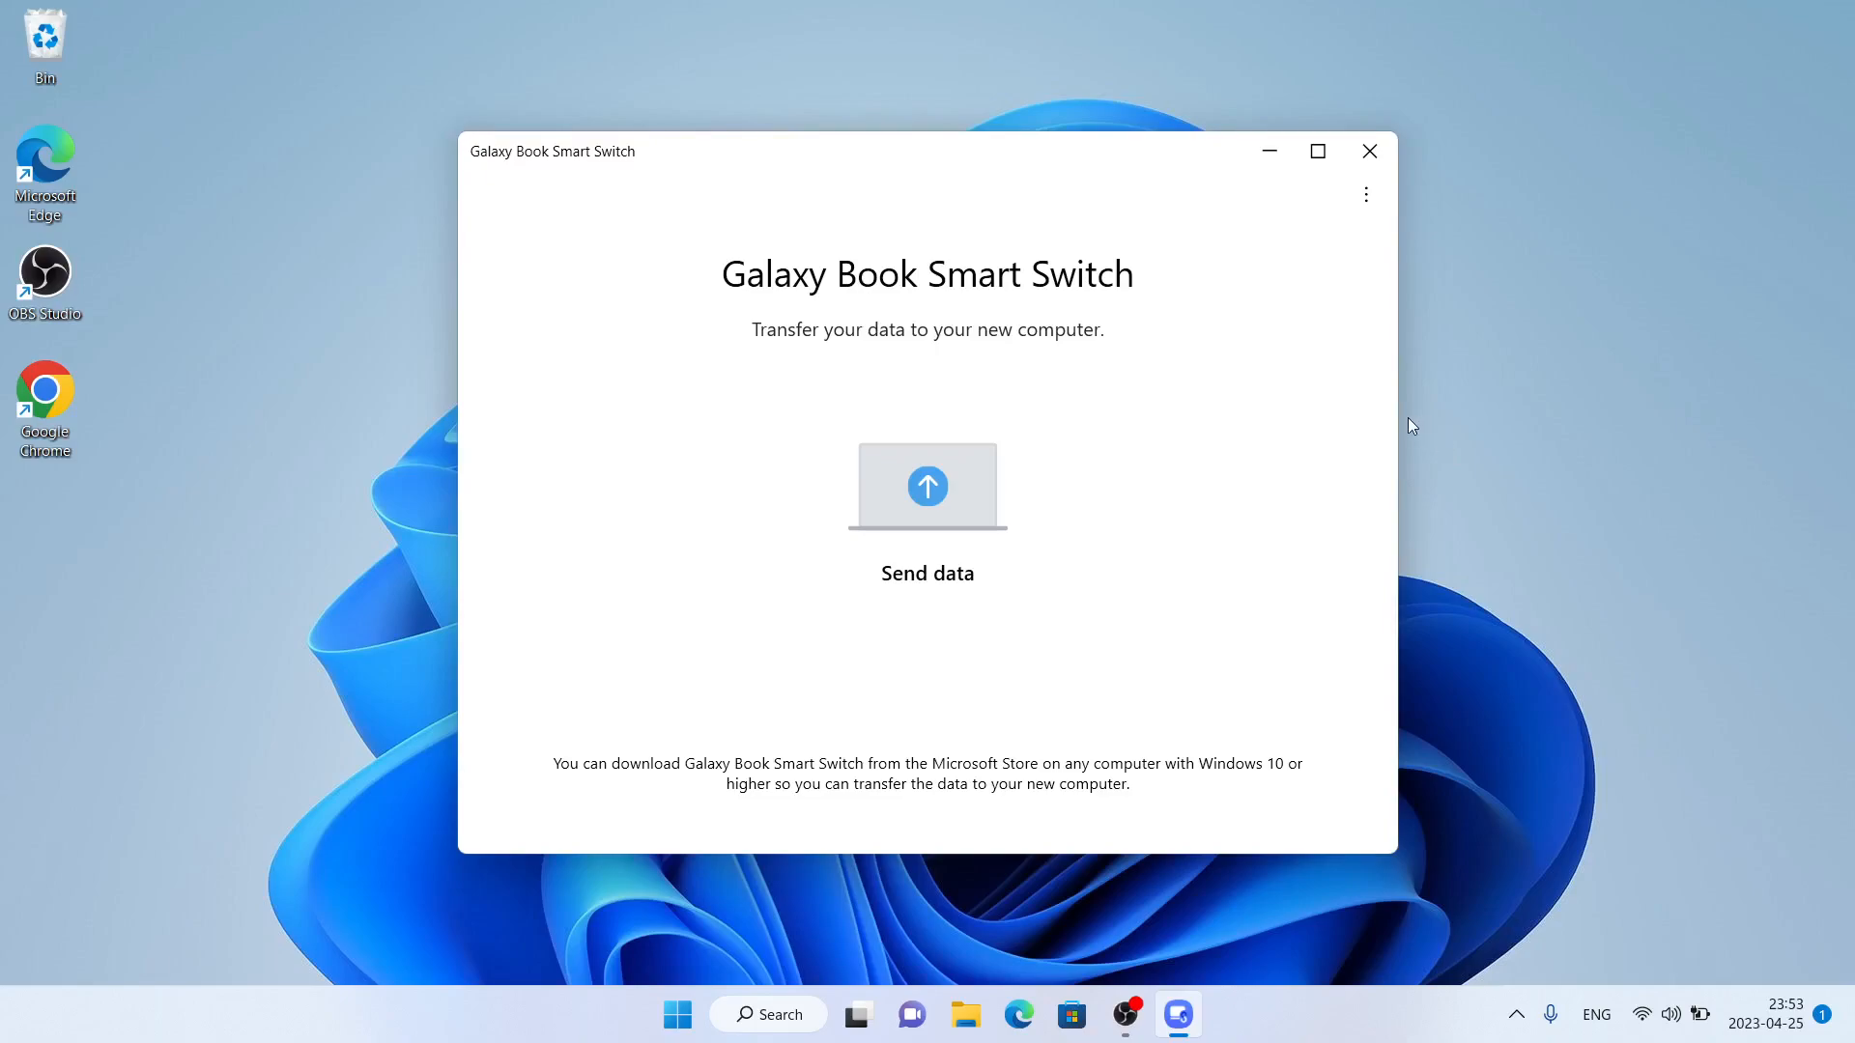
pyautogui.moveTo(1430, 418)
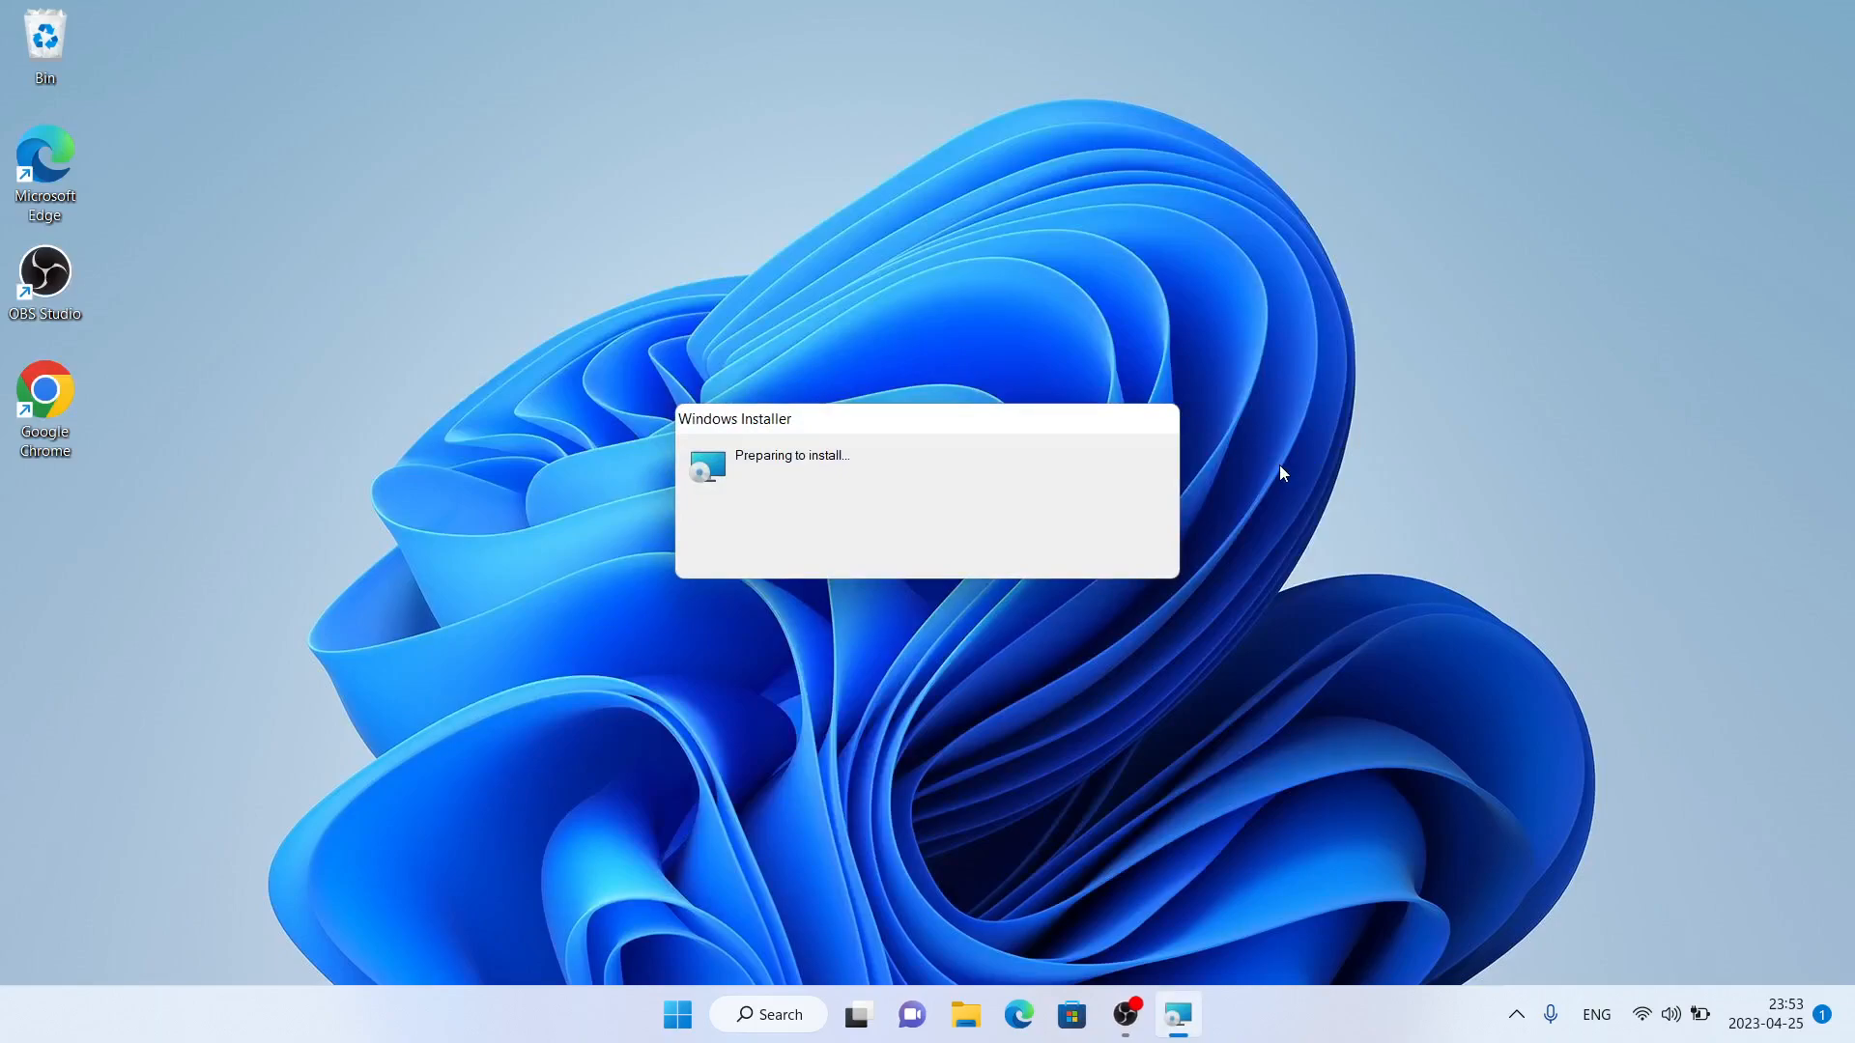
pyautogui.moveTo(1297, 469)
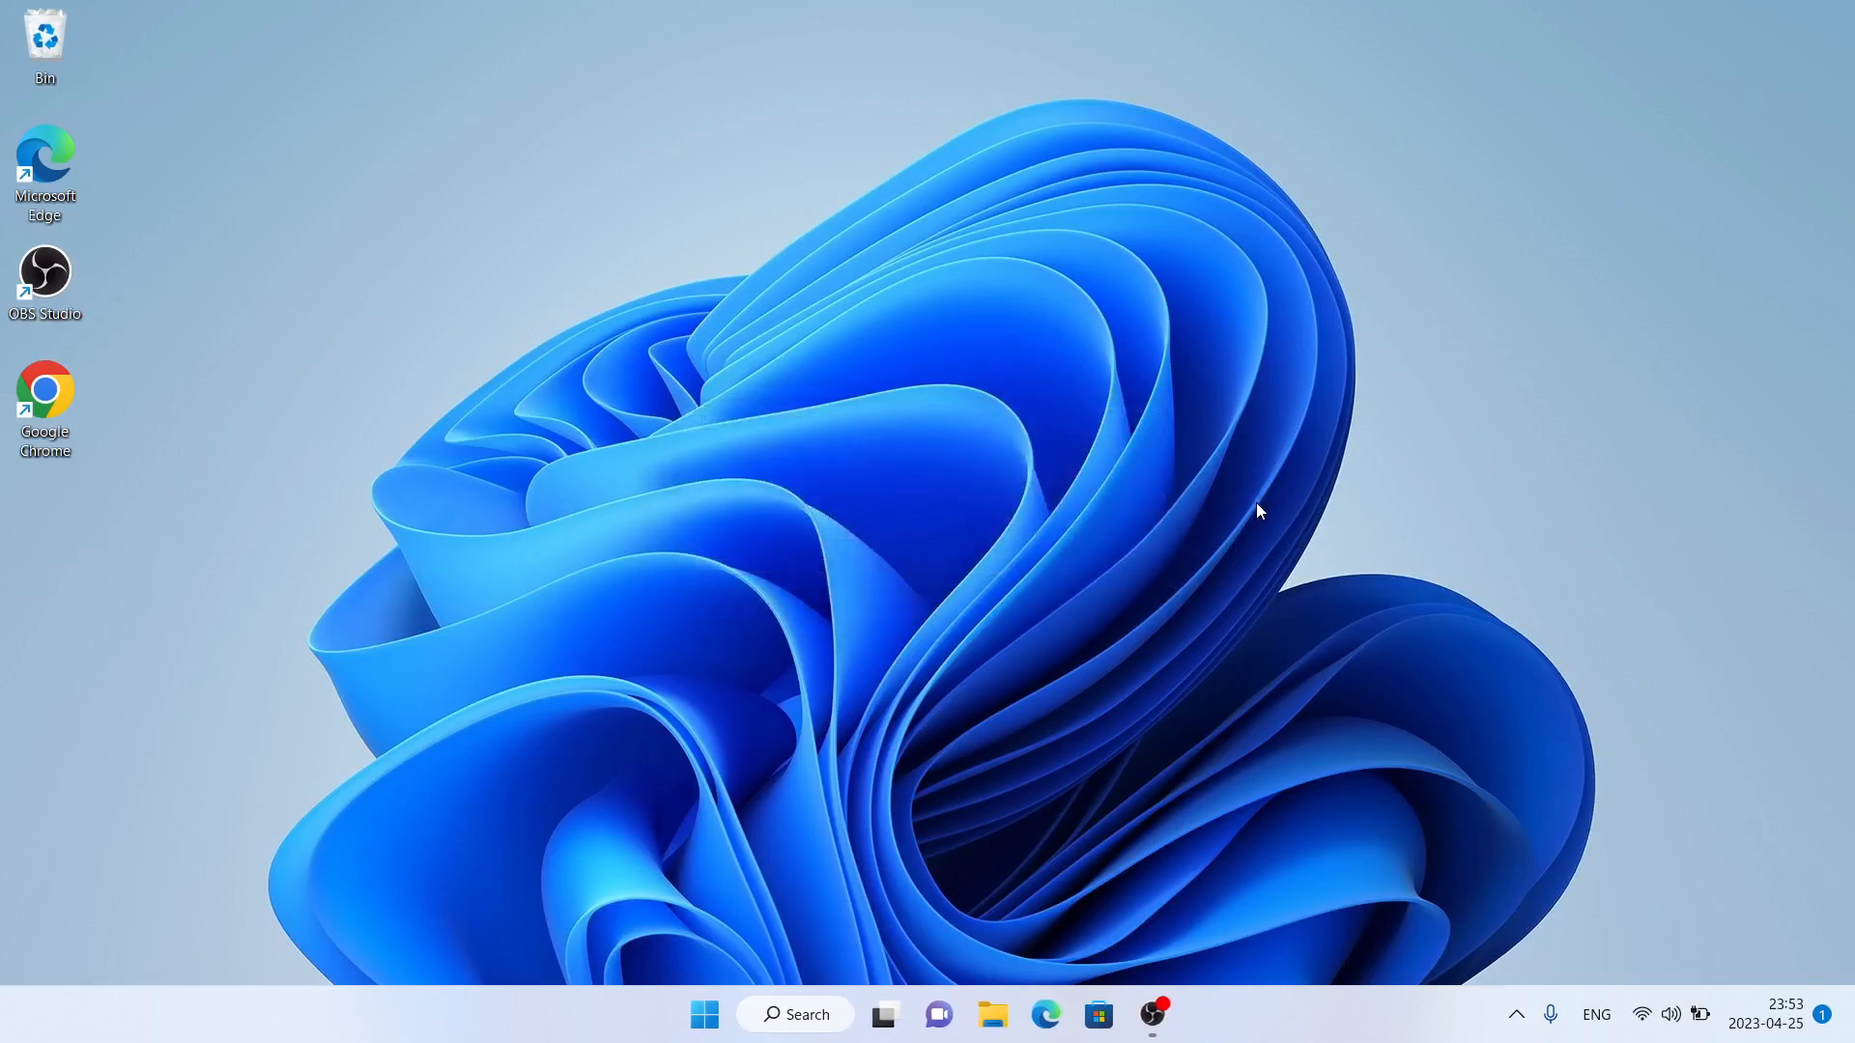
pyautogui.moveTo(1329, 576)
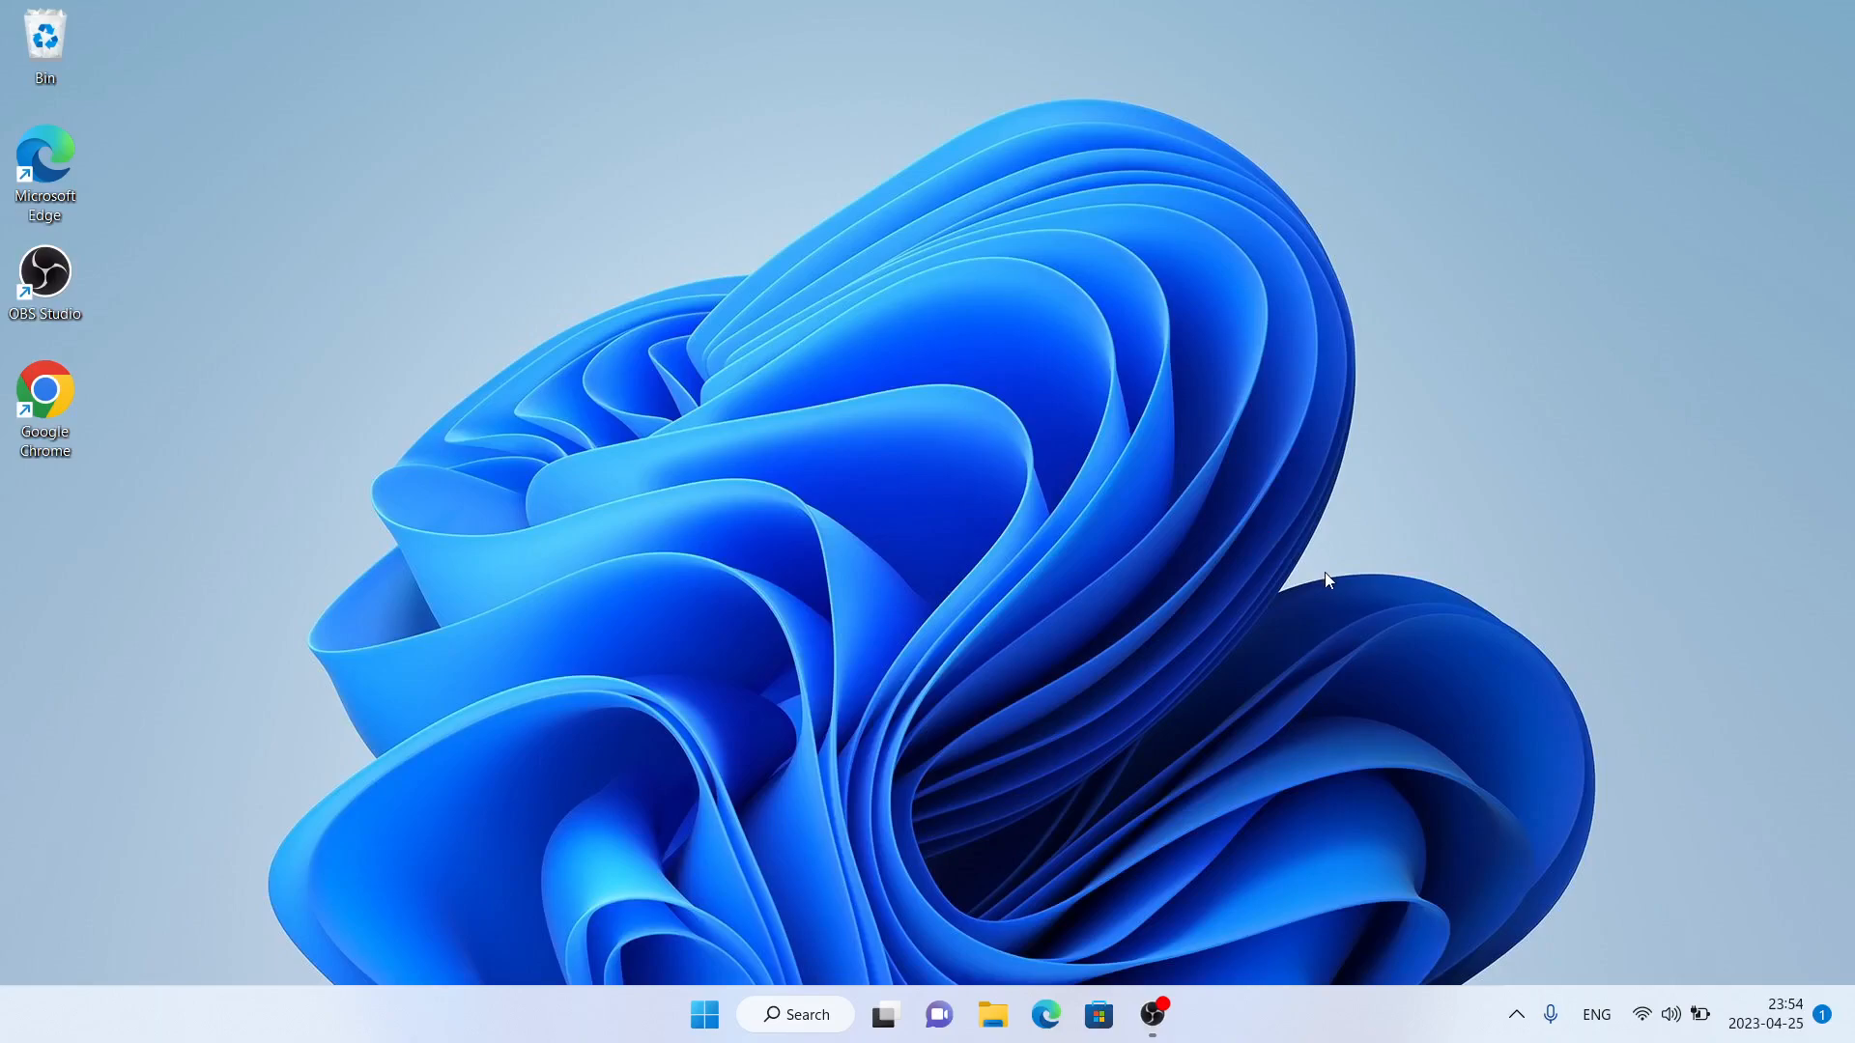
# Step: After setup closes, search Windows for the app, typing 'glaa'
pyautogui.click(796, 1013)
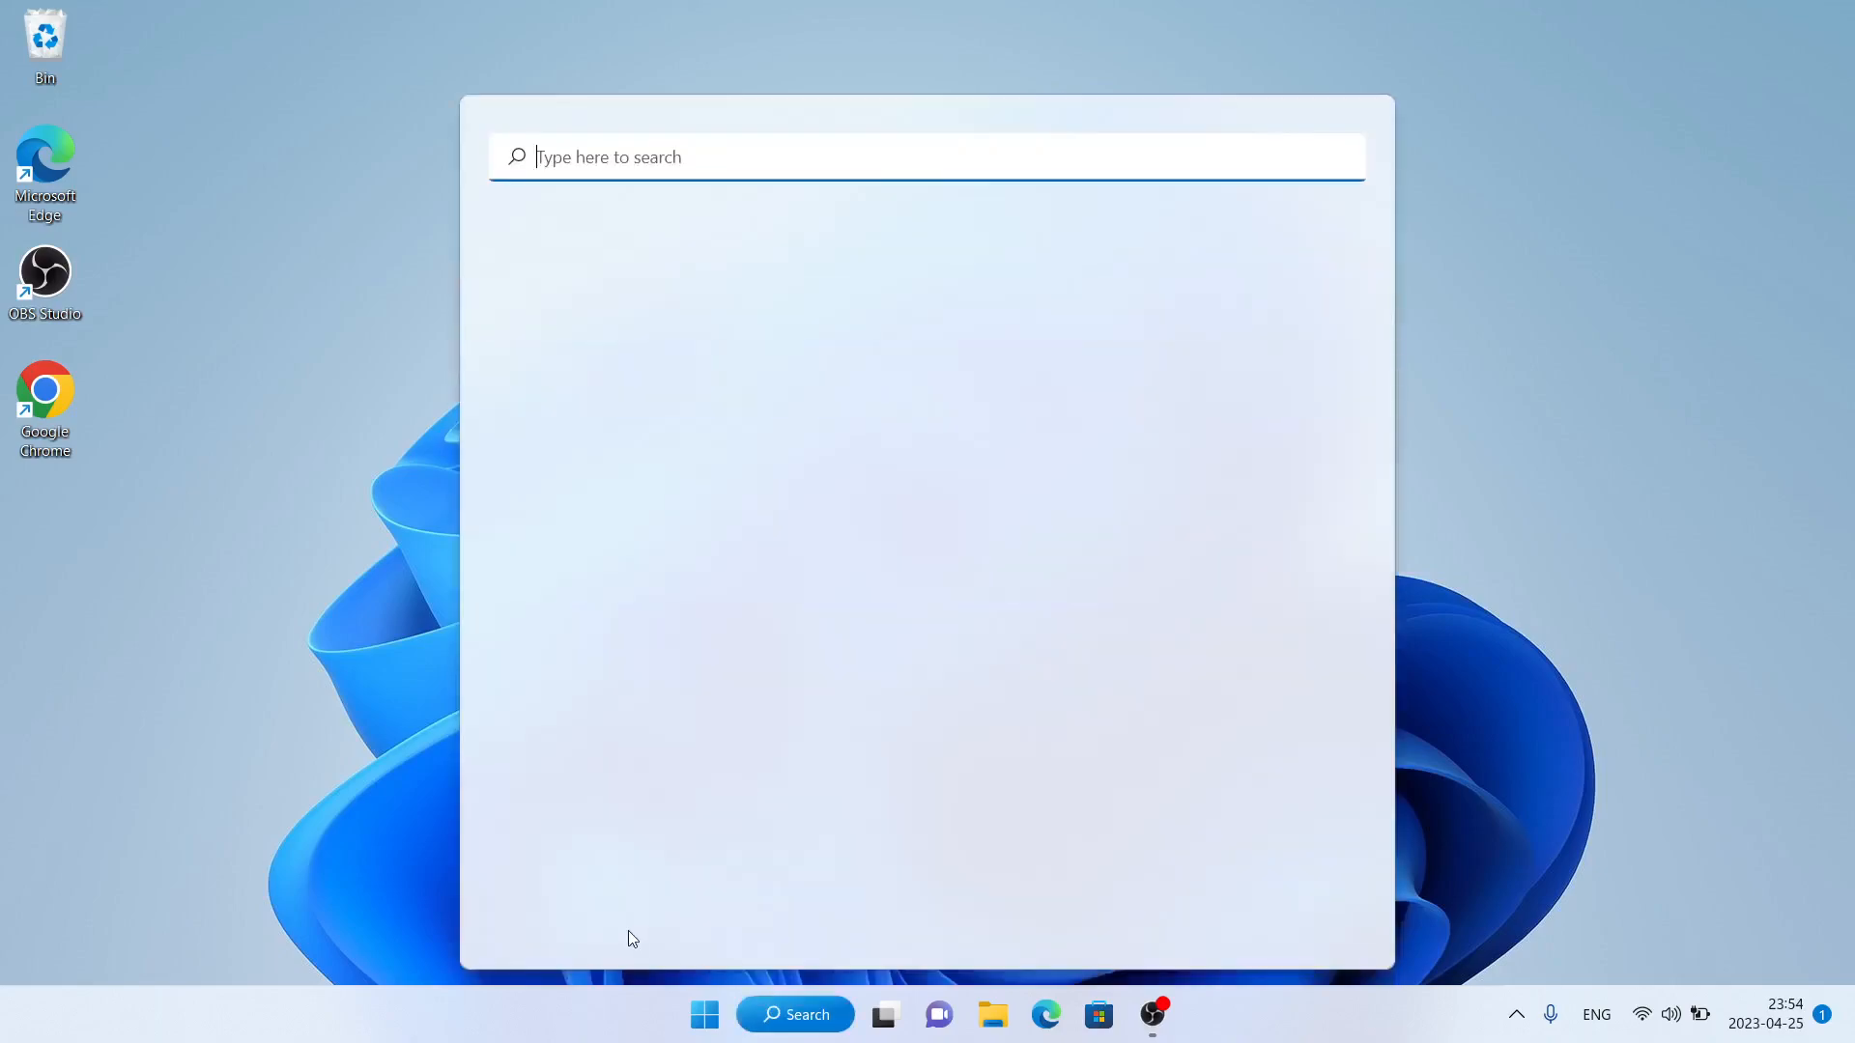
pyautogui.write('glaa')
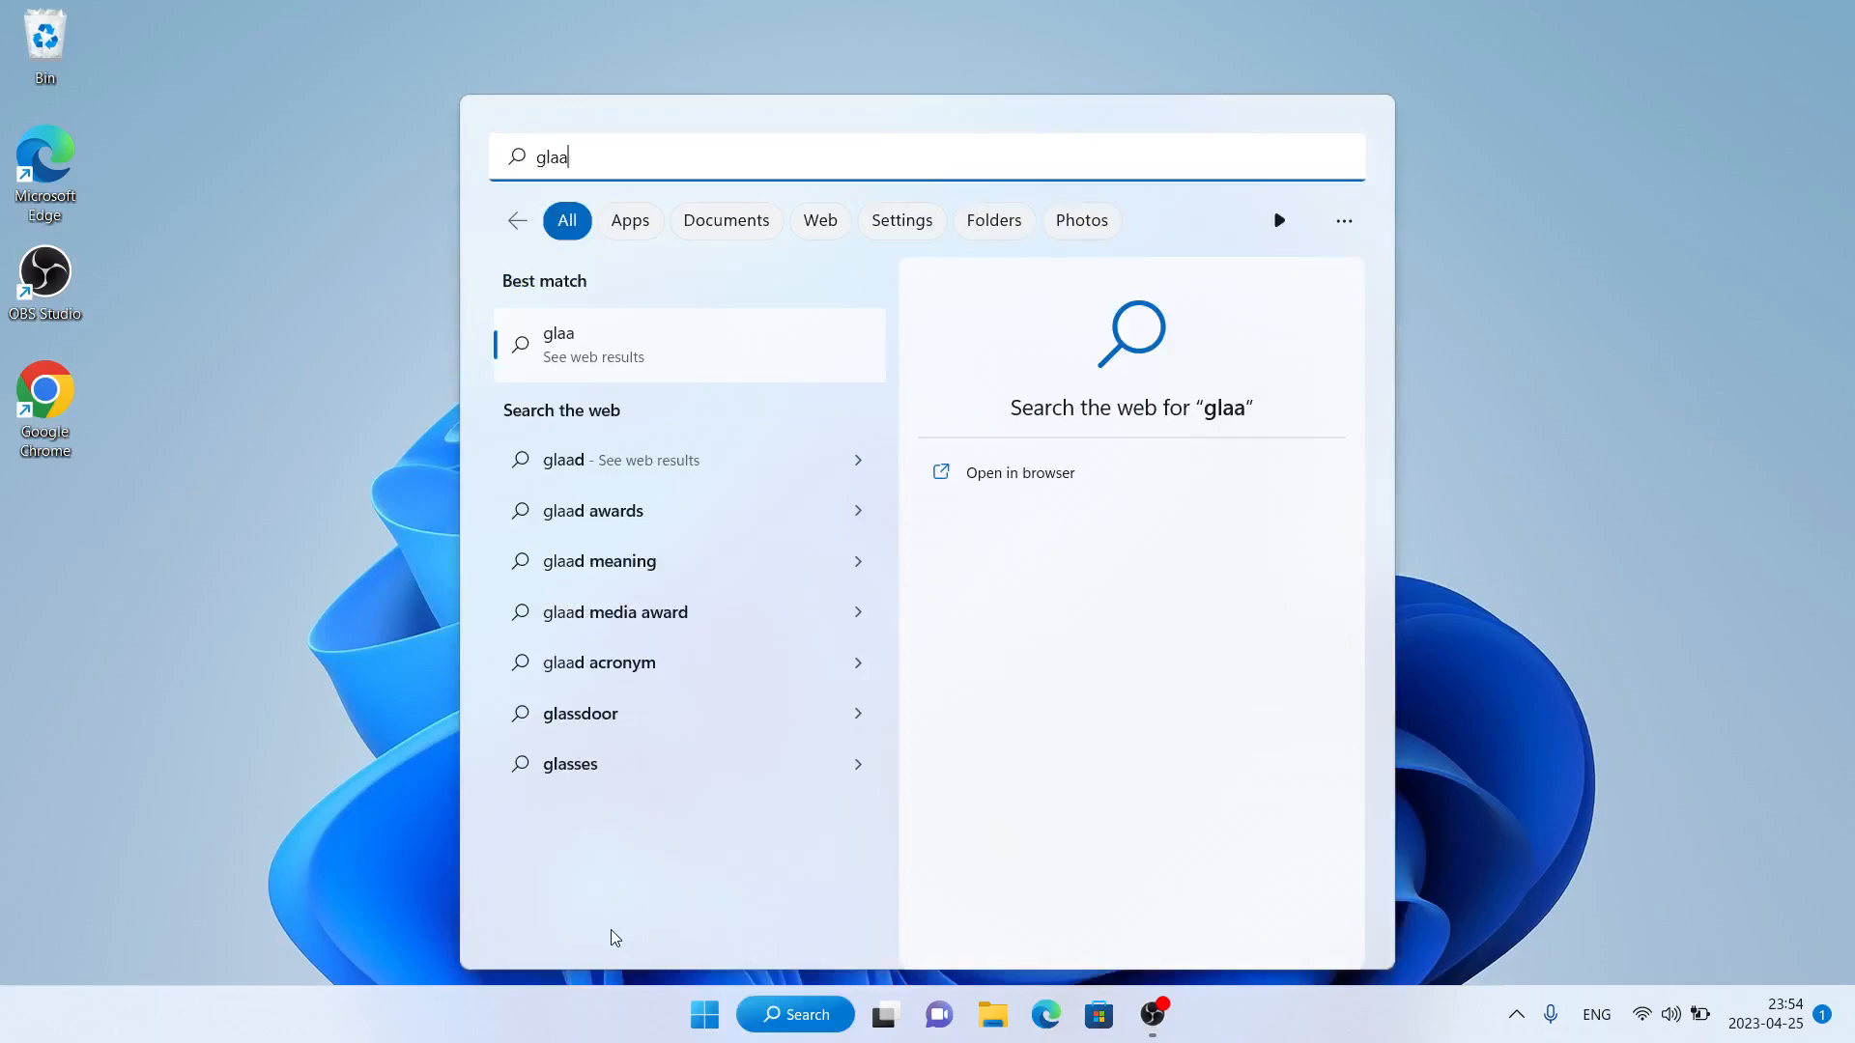